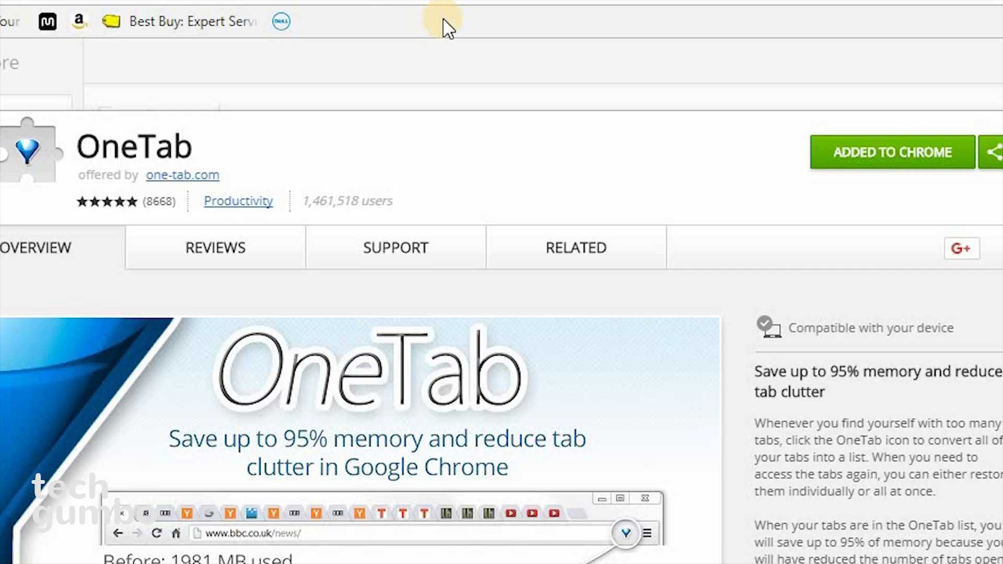
Collect all open tabs into a OneTab list, remove Newegg, and restore PCPartPicker
right_click(448, 21)
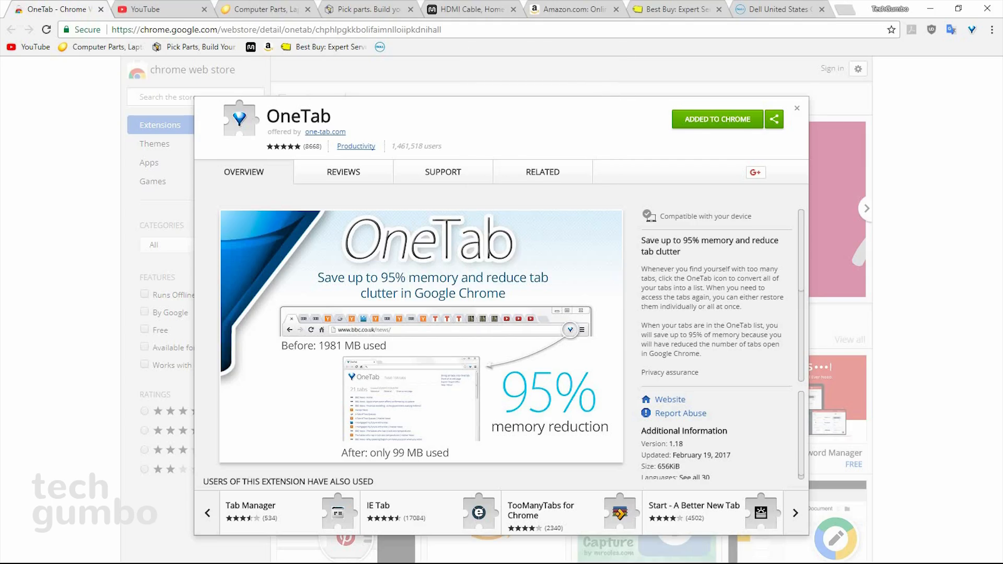
mouse_move(971, 30)
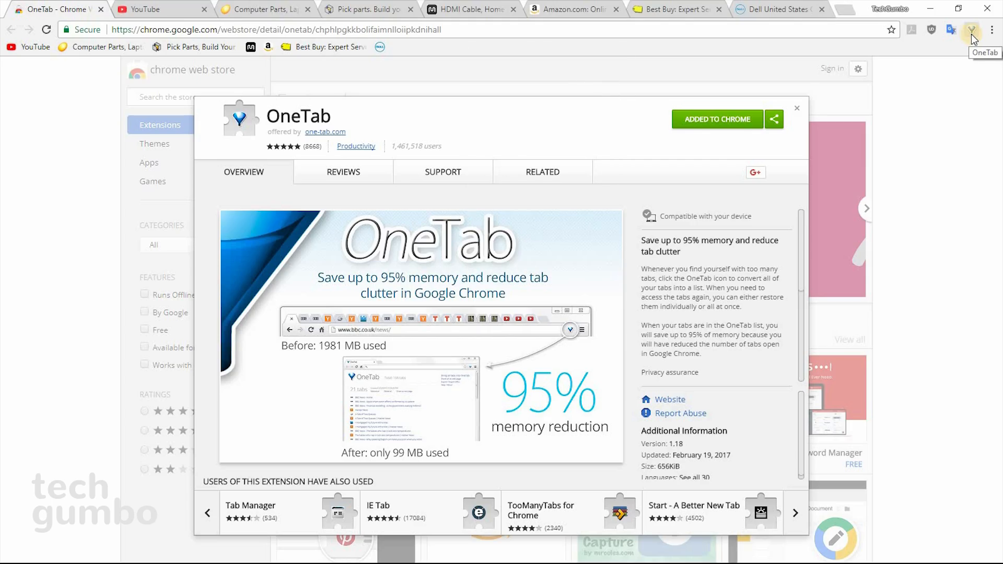
left_click(971, 31)
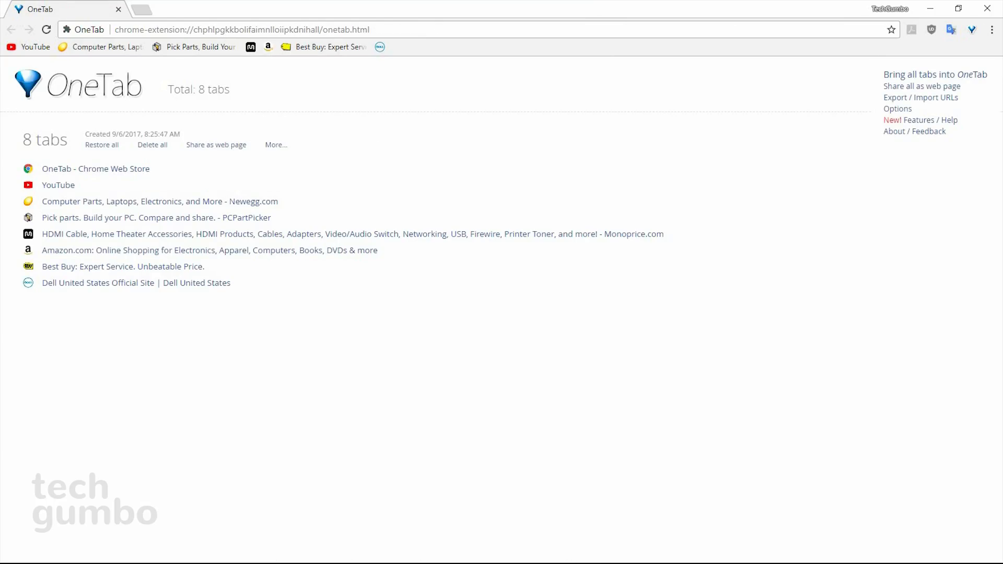
left_click(160, 200)
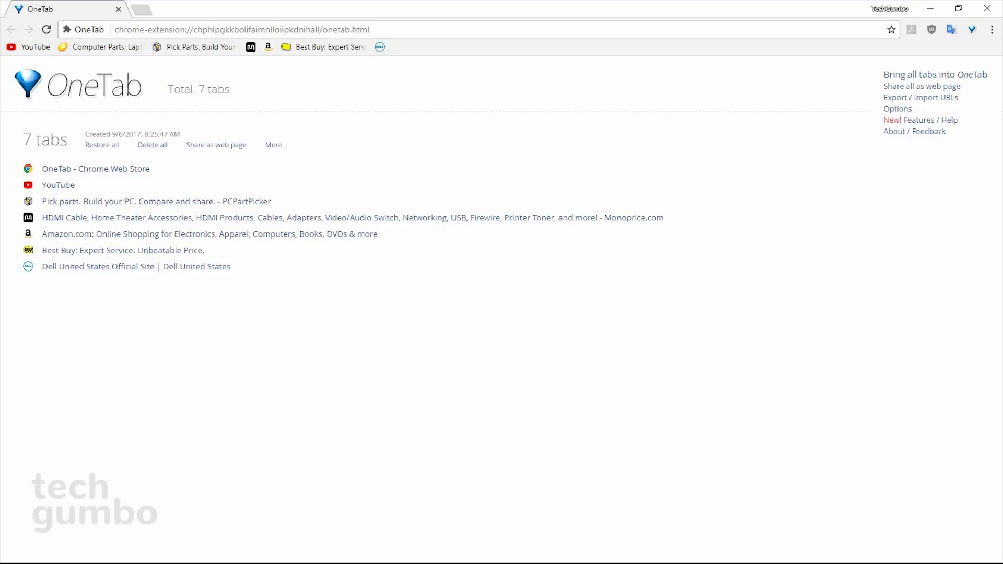
mouse_move(131, 206)
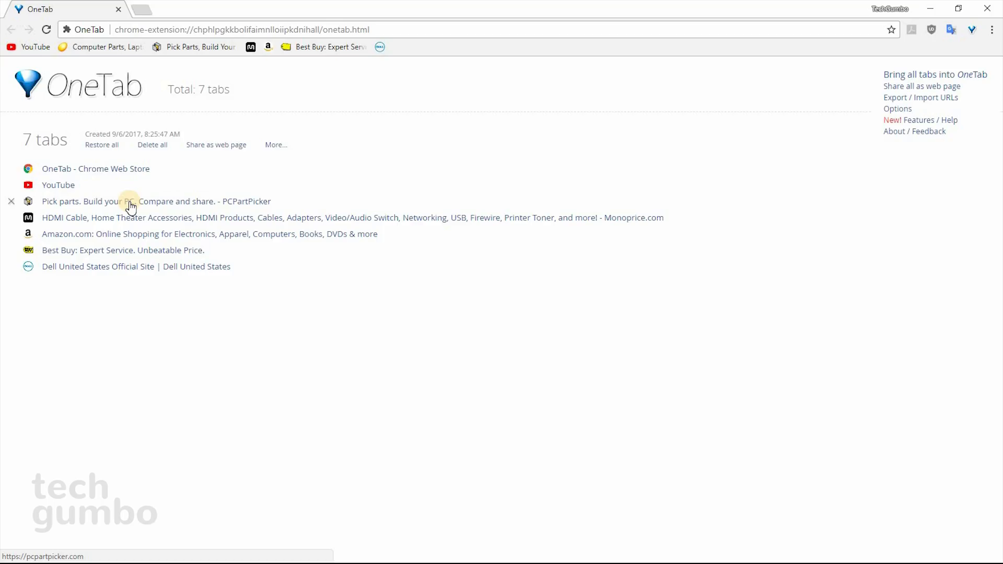
left_click(156, 200)
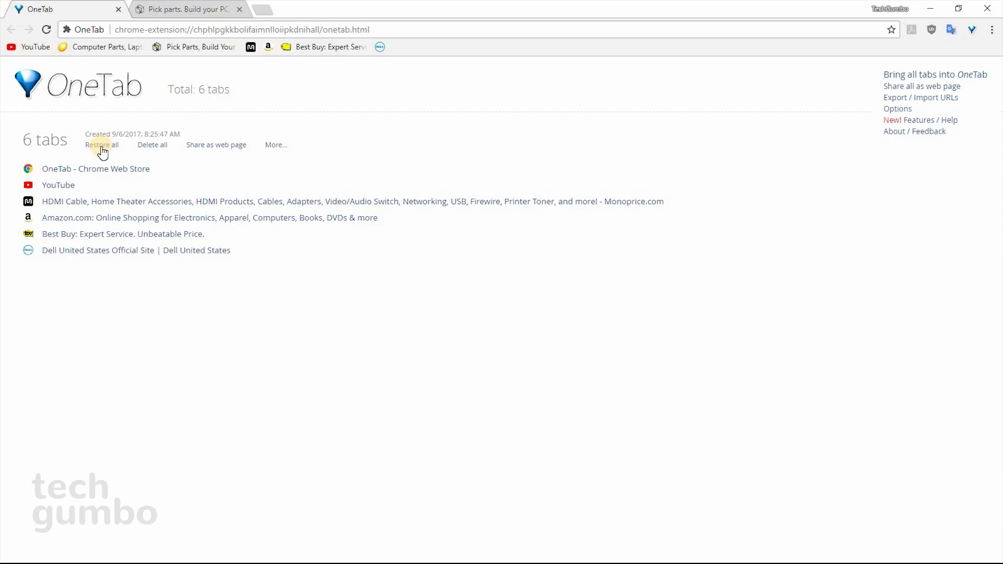
mouse_move(97, 186)
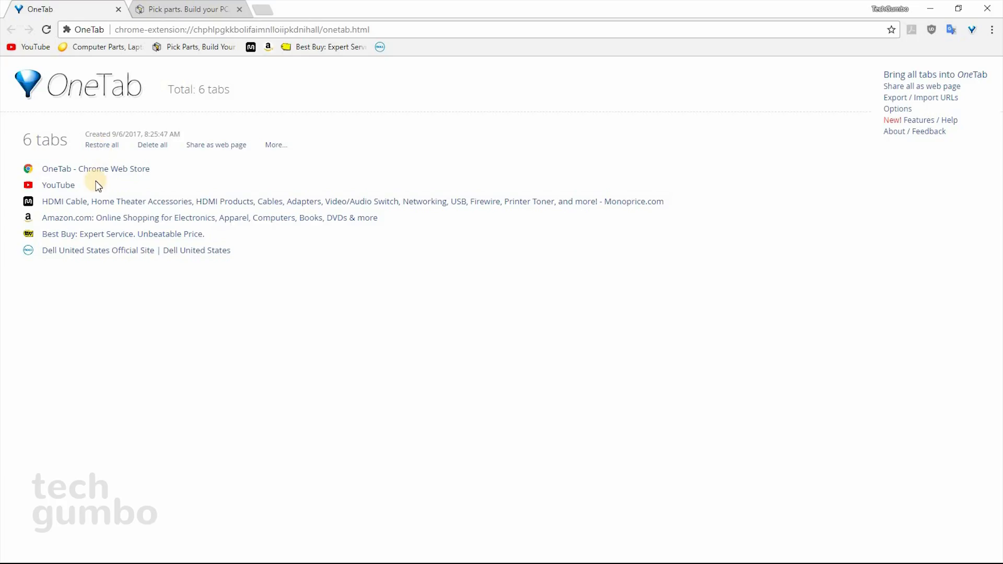
mouse_move(153, 144)
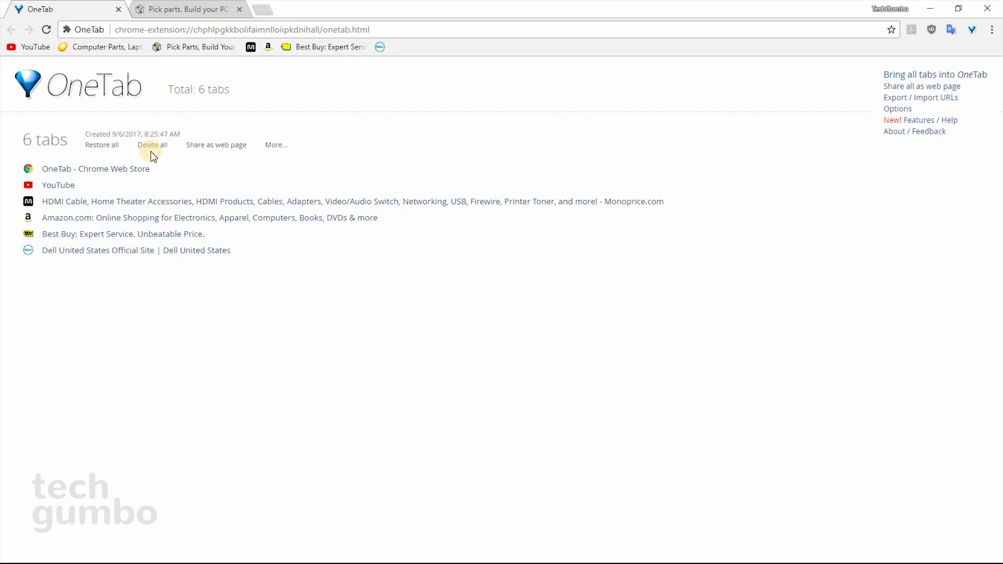
mouse_move(215, 144)
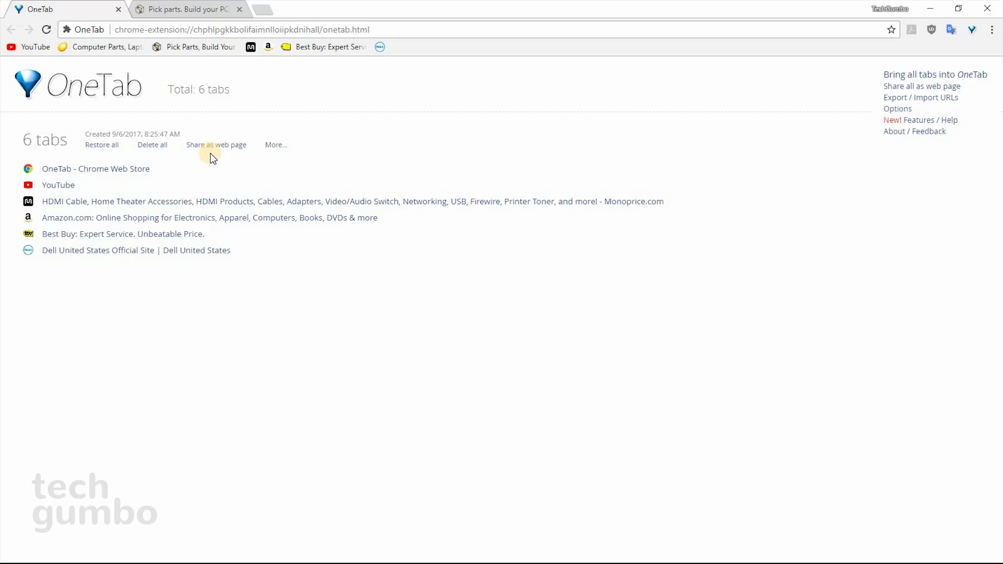
Use the More... menu to name this saved tab group
left_click(275, 144)
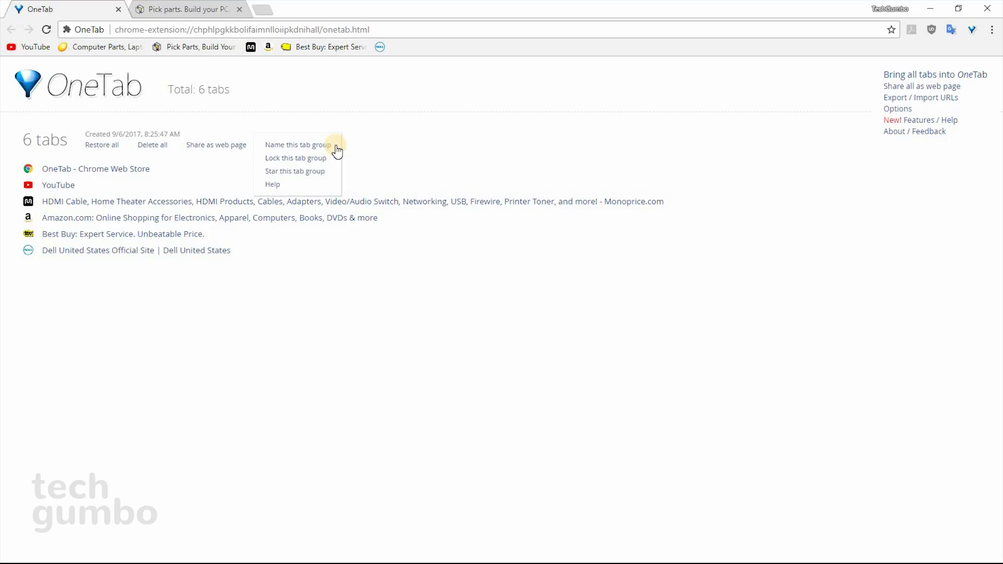
left_click(95, 168)
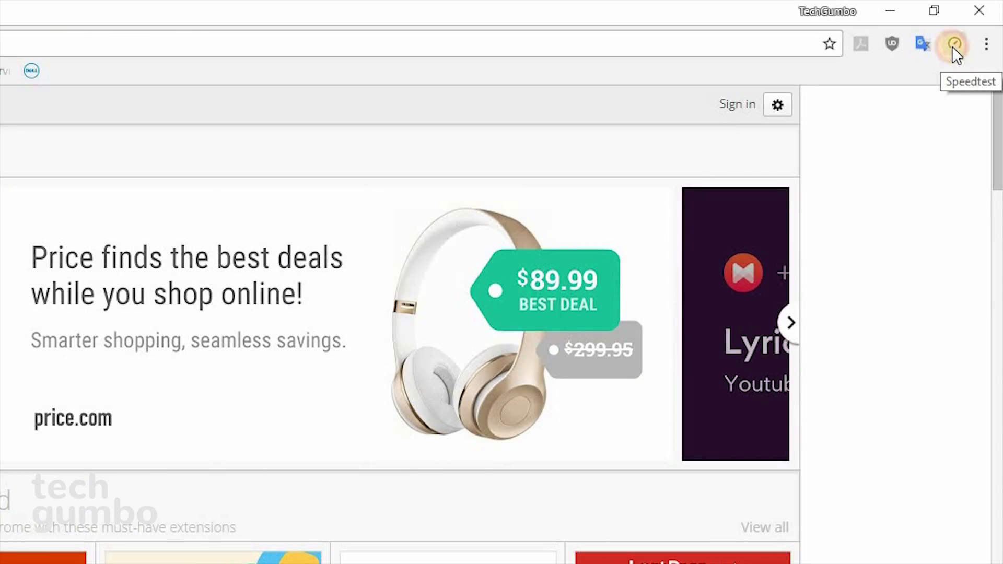
Run a Speedtest of the connection from the toolbar popup
left_click(953, 44)
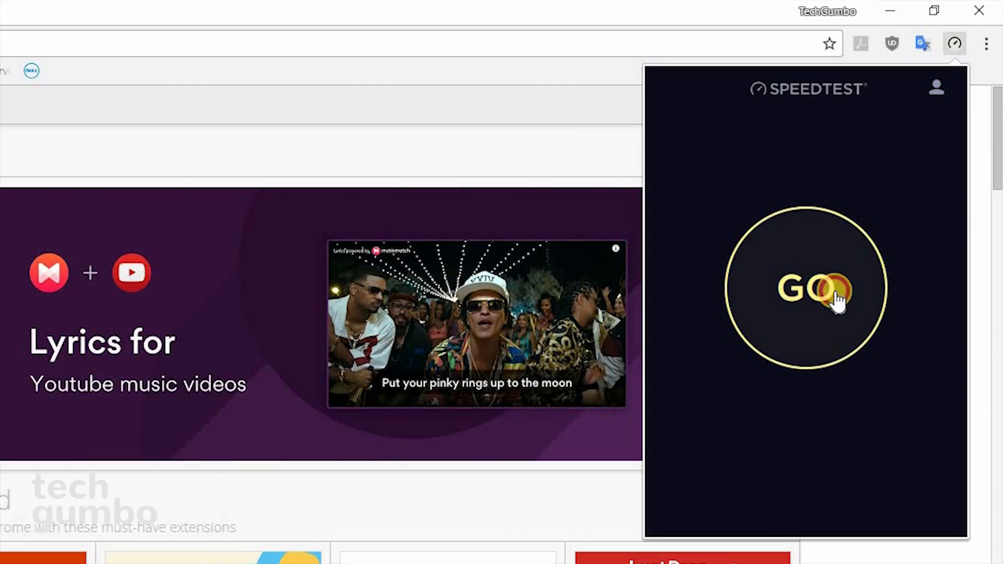
left_click(807, 289)
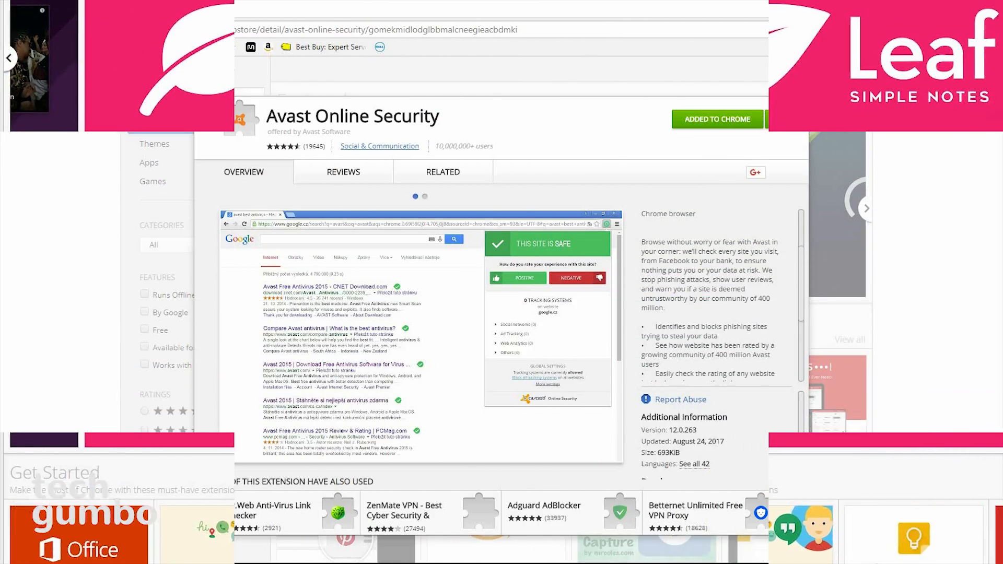
Flip through the Avast Online Security listing's screenshots via the carousel dots
left_click(424, 197)
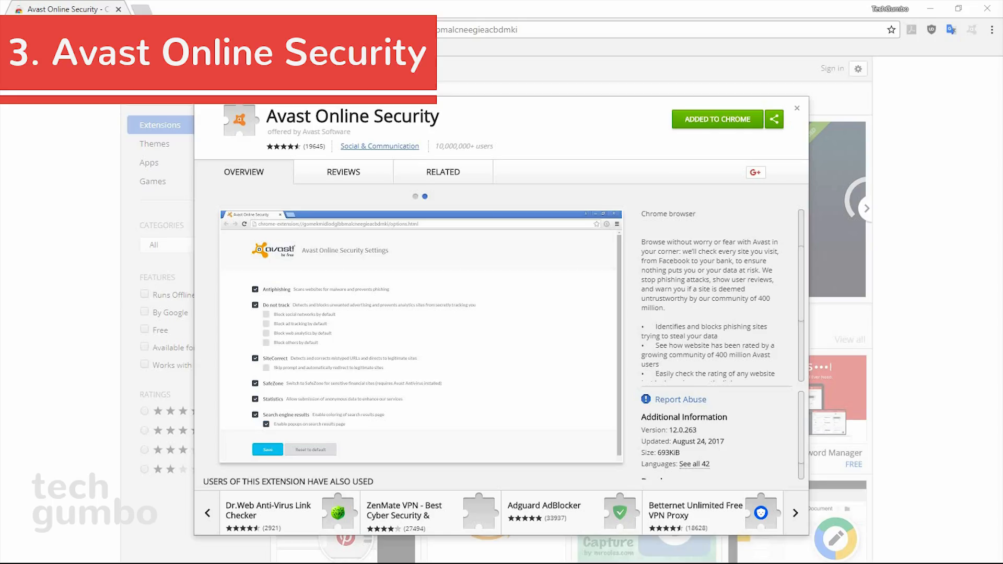
left_click(424, 196)
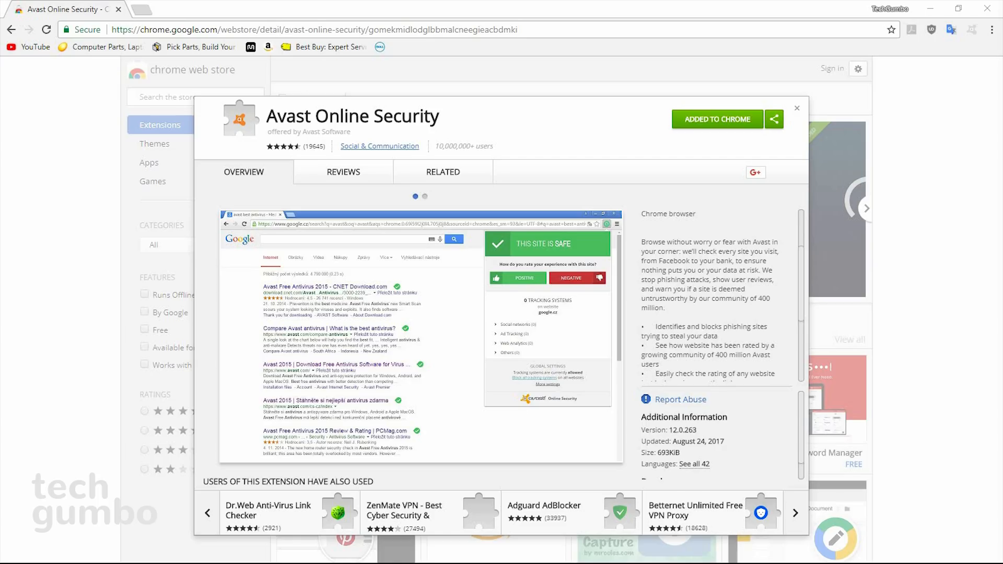
left_click(424, 196)
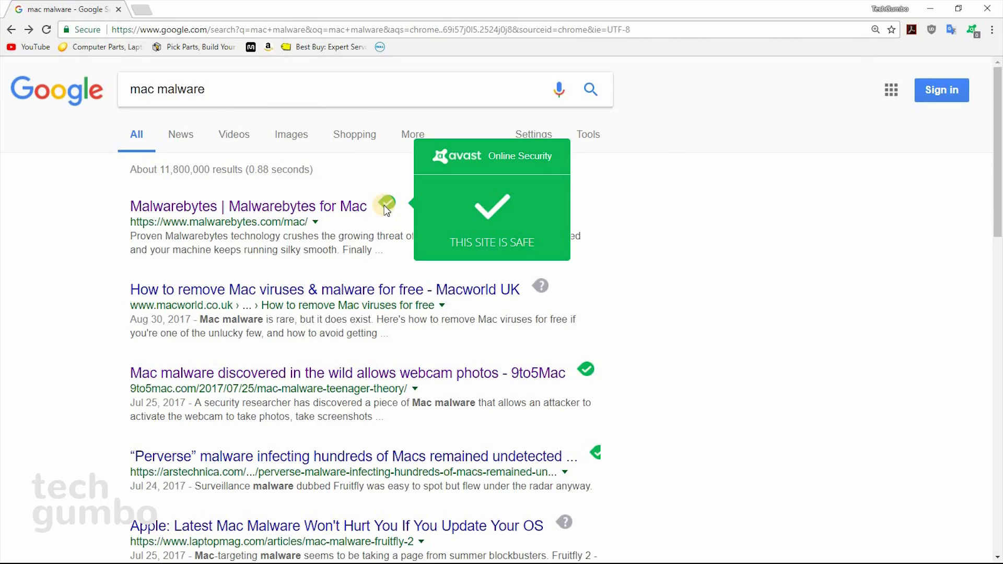
mouse_move(540, 286)
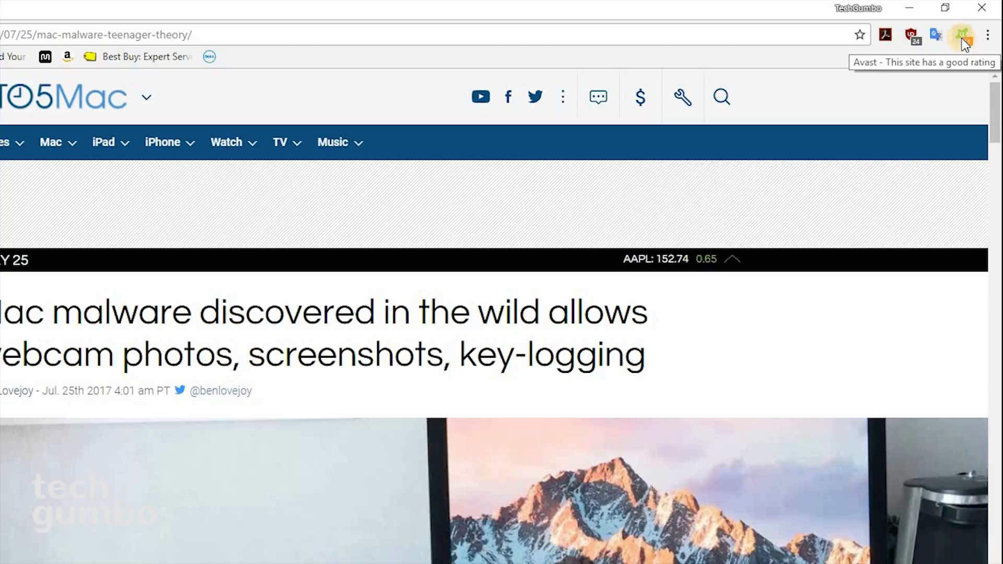
Check Avast's rating for the 9to5Mac article, then view screenshots on its store listing
left_click(962, 35)
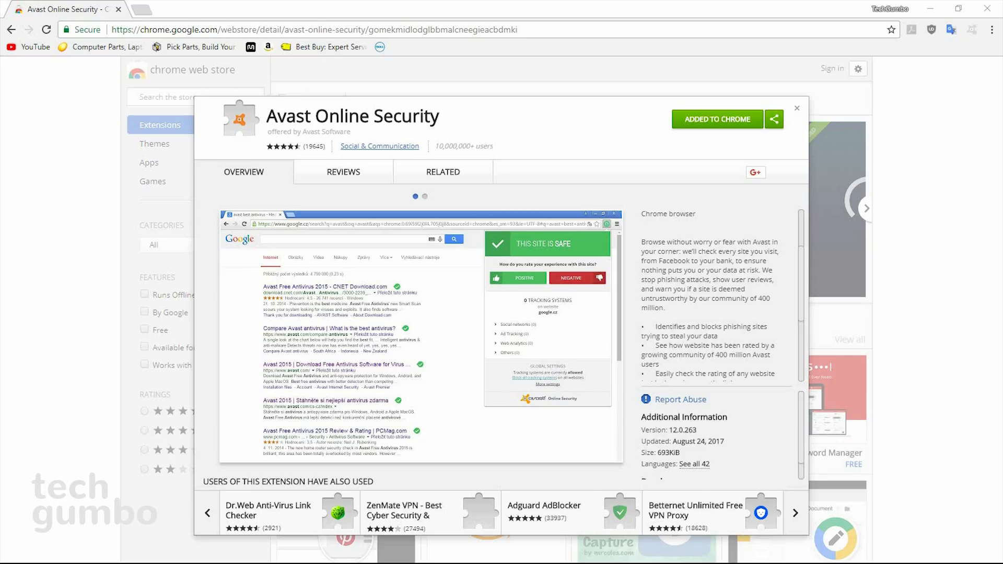
left_click(424, 196)
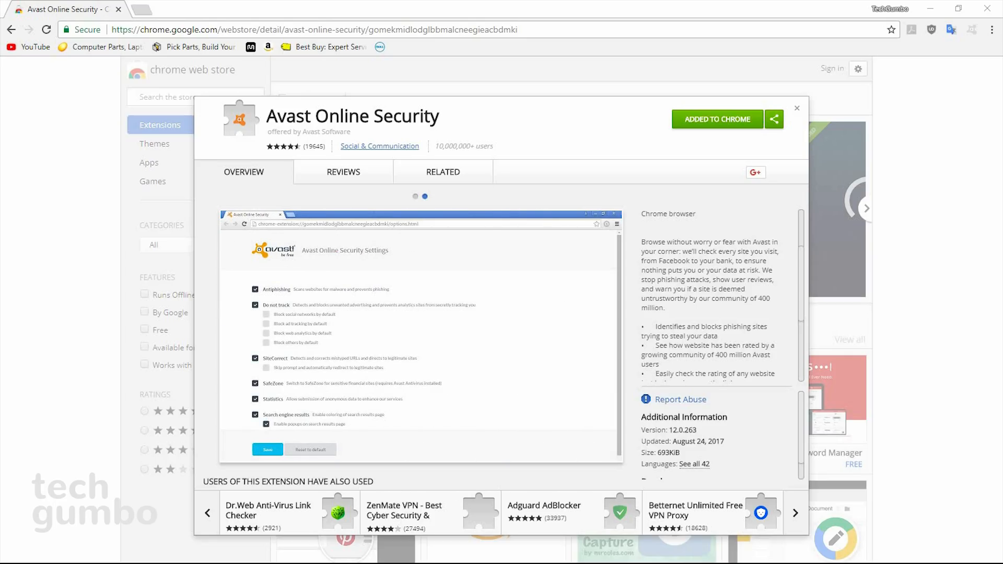
left_click(415, 197)
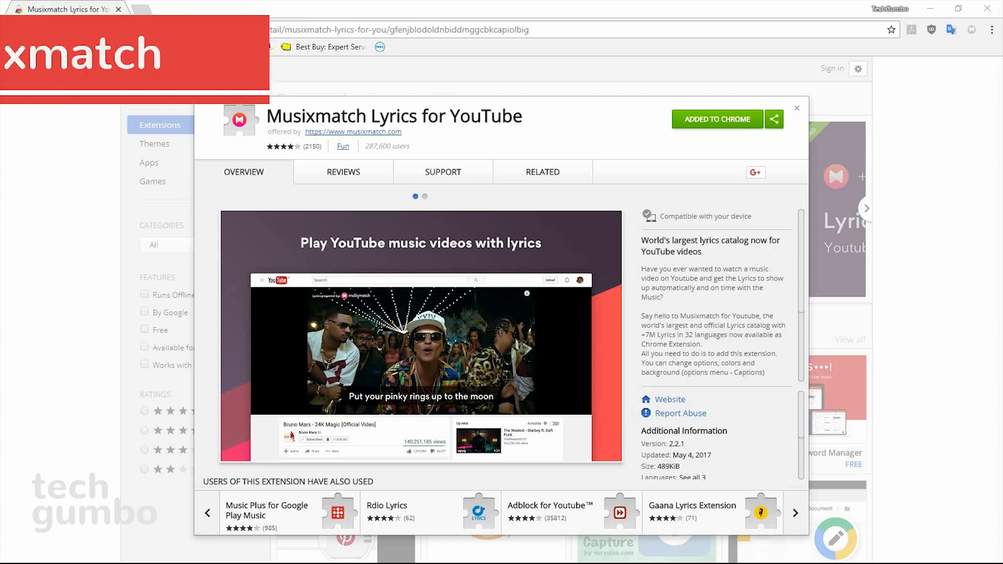
View the Musixmatch Lyrics for YouTube listing's screenshot
left_click(424, 197)
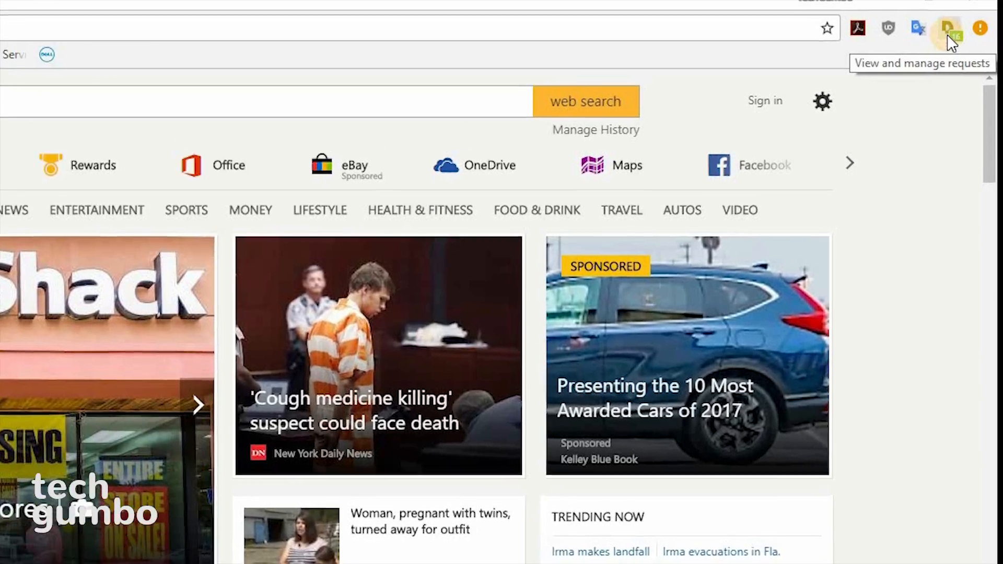
Show Disconnect's blocked-request counts on the MSN page and visualize its tracker map
left_click(947, 27)
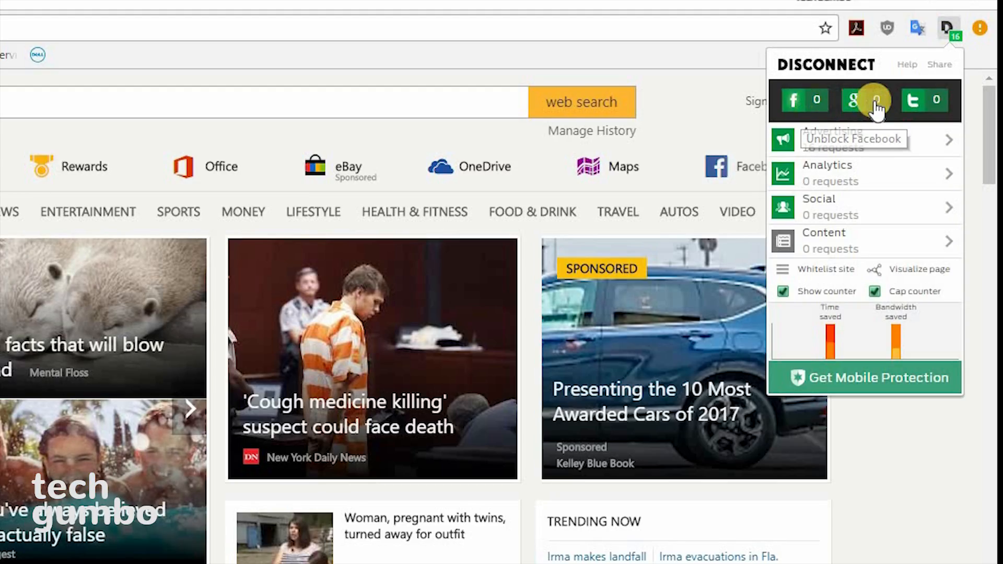
mouse_move(913, 100)
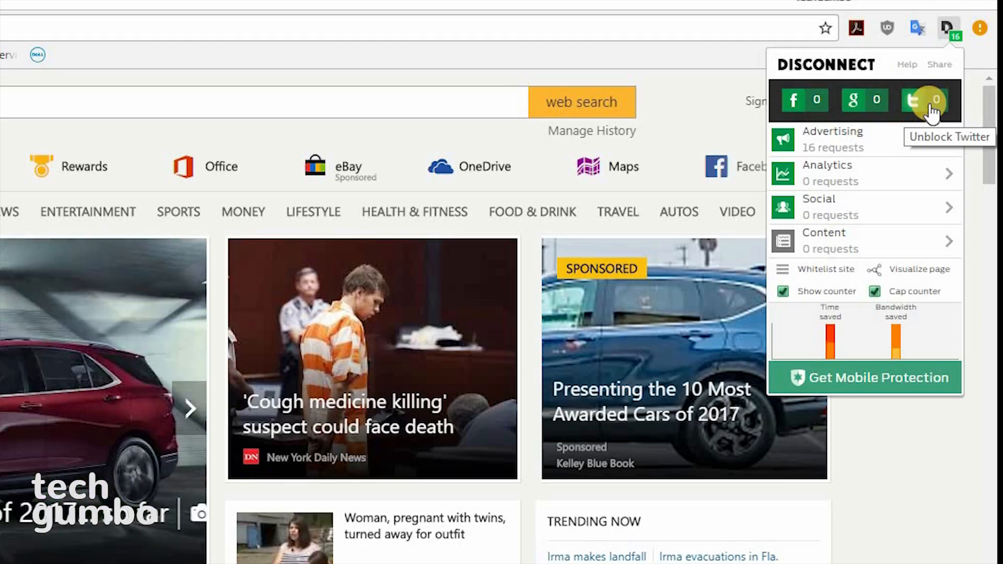
mouse_move(924, 123)
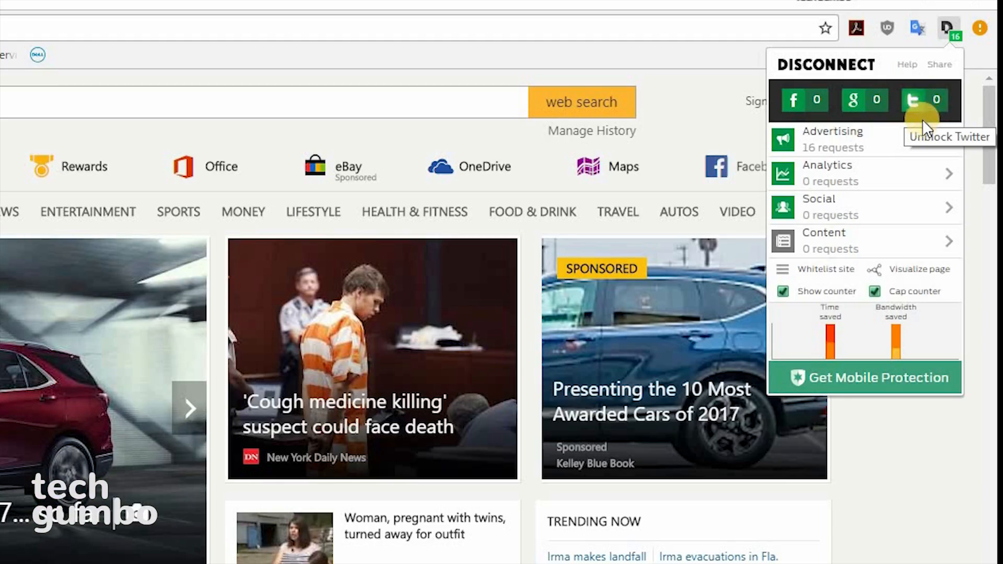
mouse_move(911, 186)
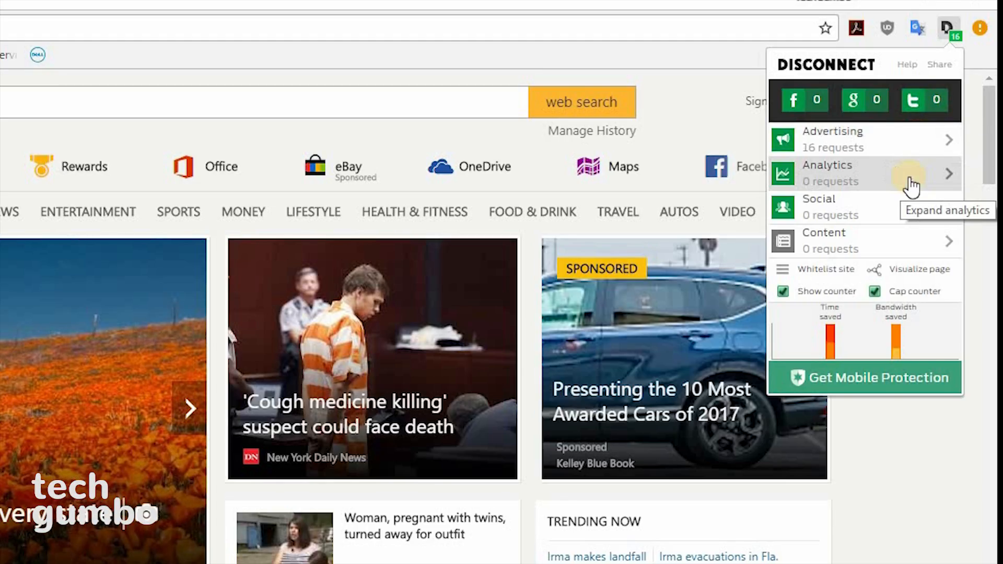
mouse_move(905, 230)
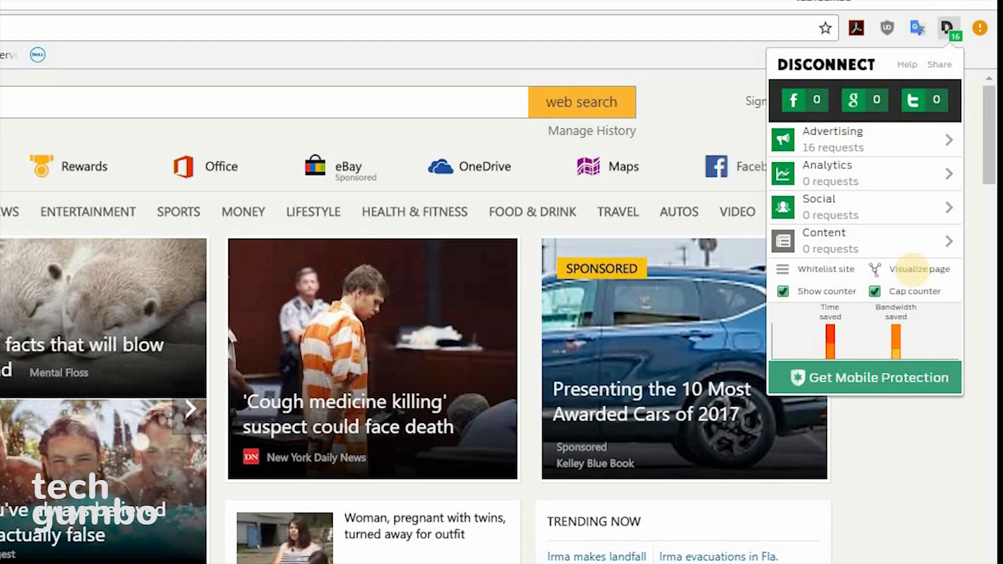
mouse_move(917, 278)
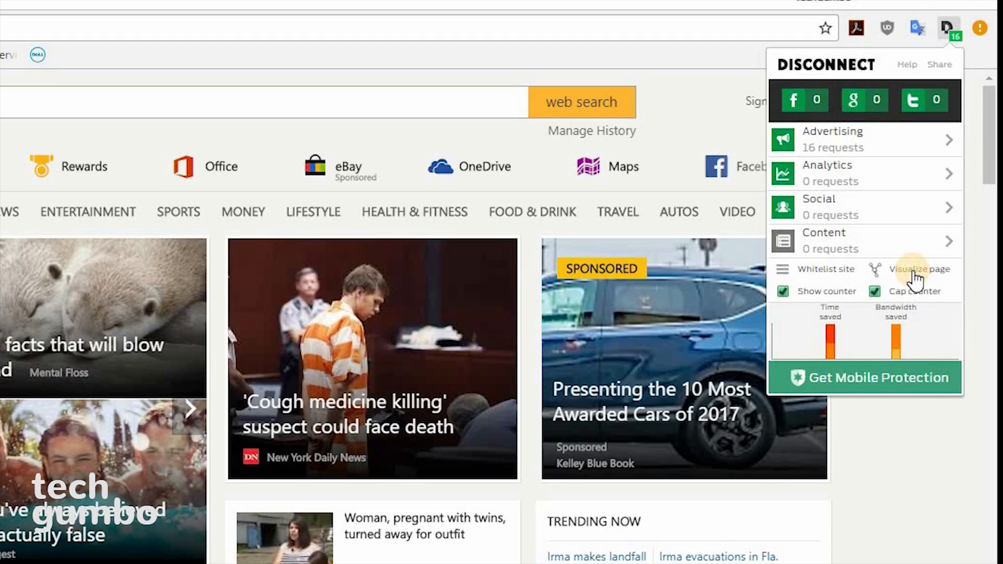
left_click(920, 270)
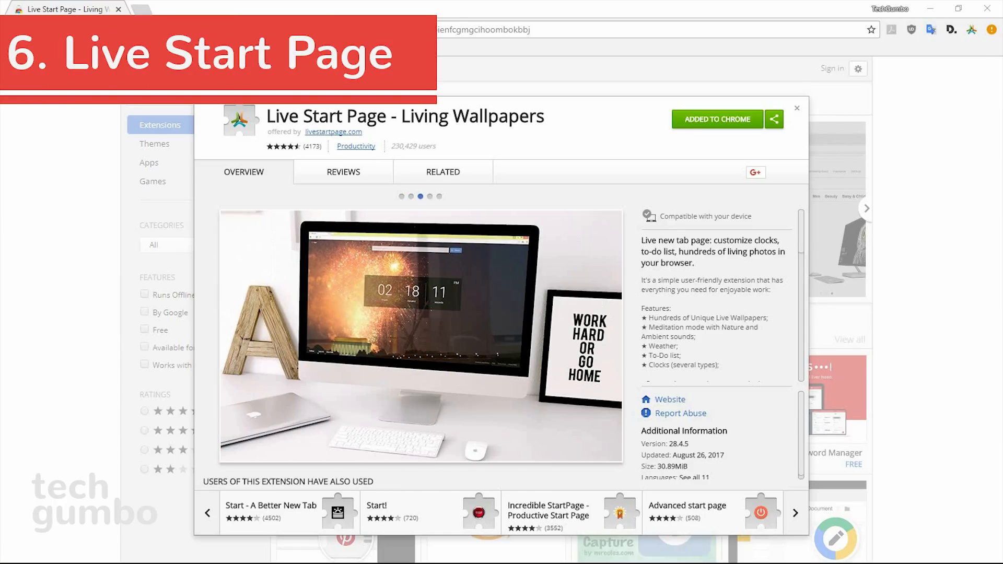
On the Live Start Page new tab, reveal the sidebar, enter meditation mode and exit it
left_click(439, 197)
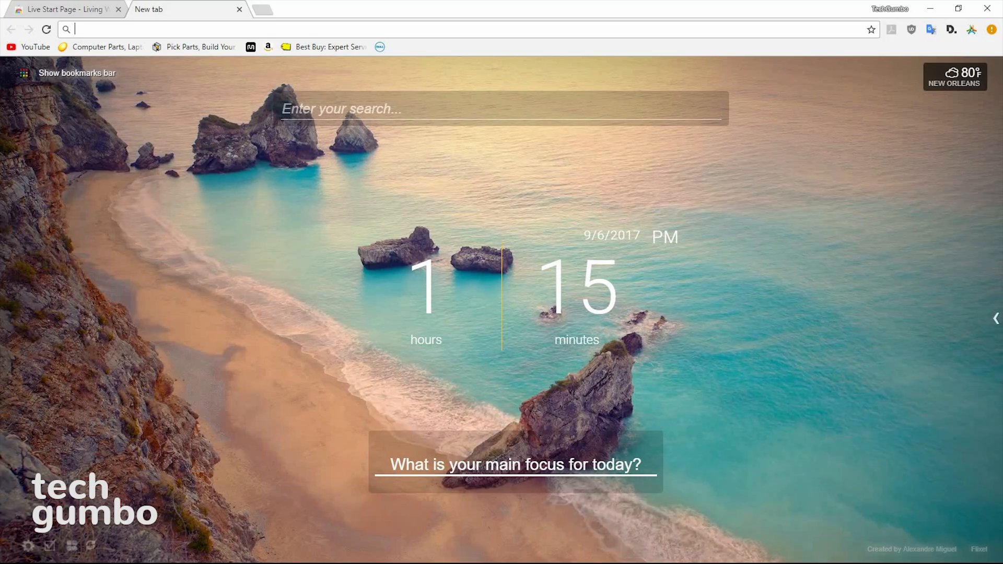
mouse_move(996, 318)
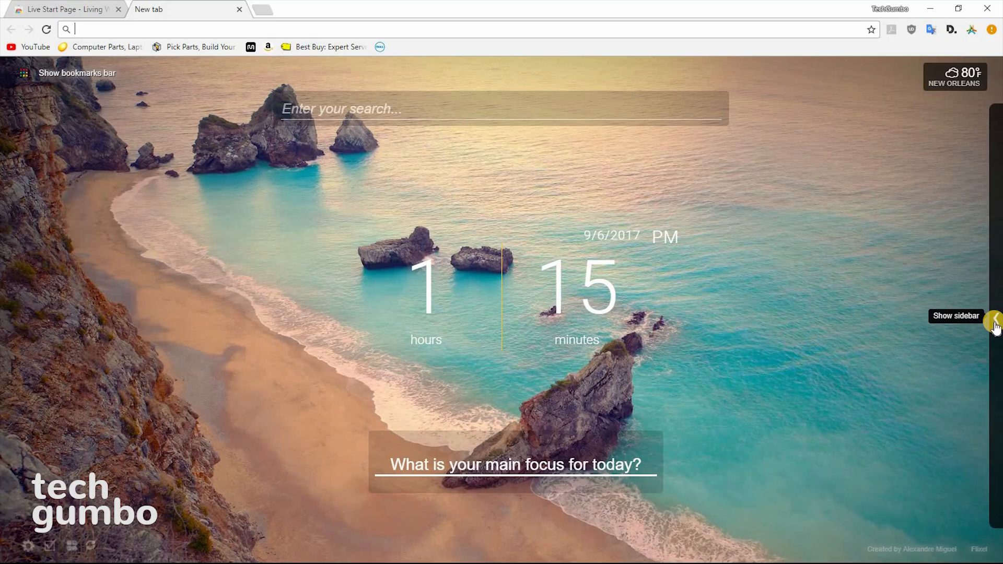
left_click(992, 322)
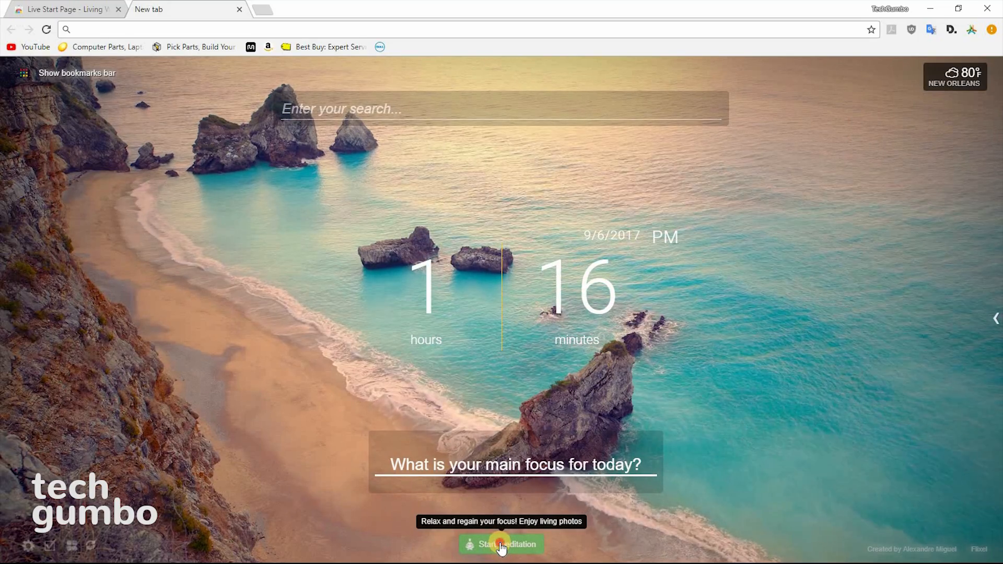
left_click(500, 543)
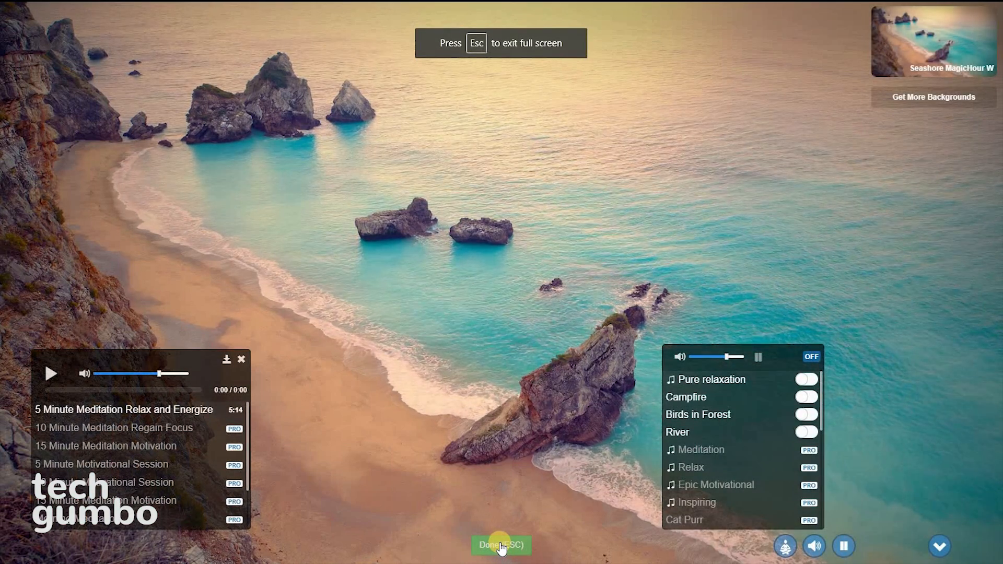
left_click(501, 545)
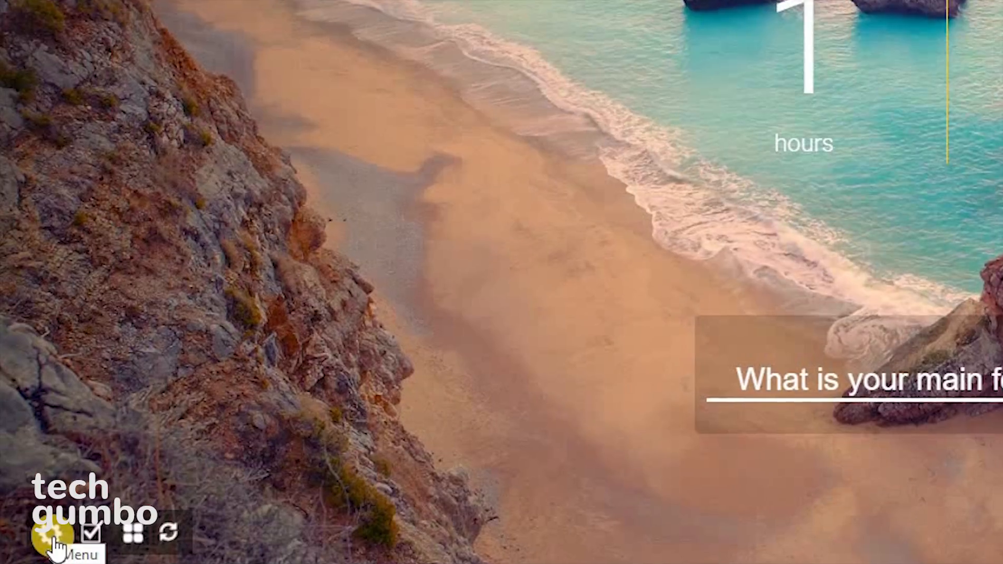
Reach the Live Backgrounds gallery via the gear menu's Select Themes
left_click(45, 536)
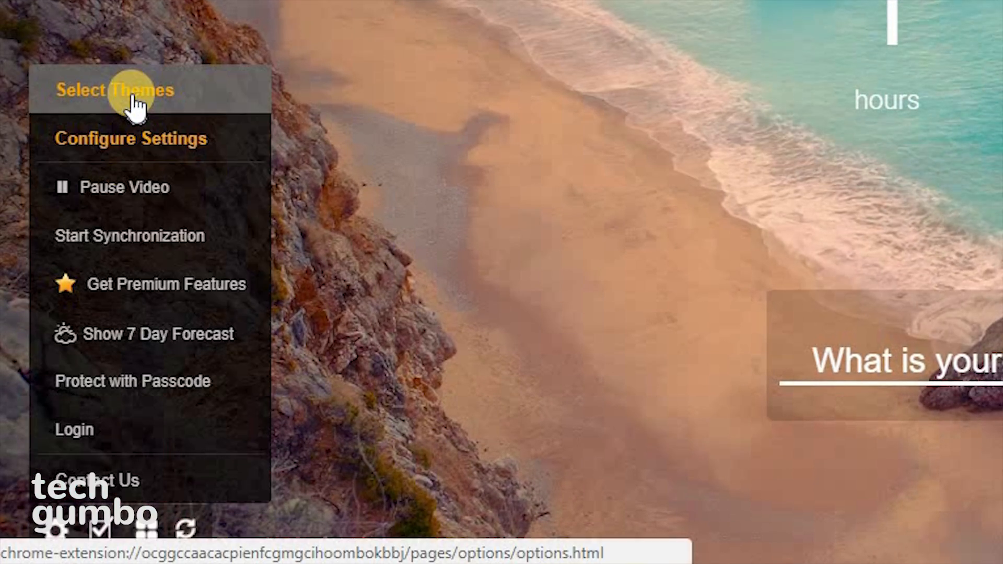
left_click(115, 89)
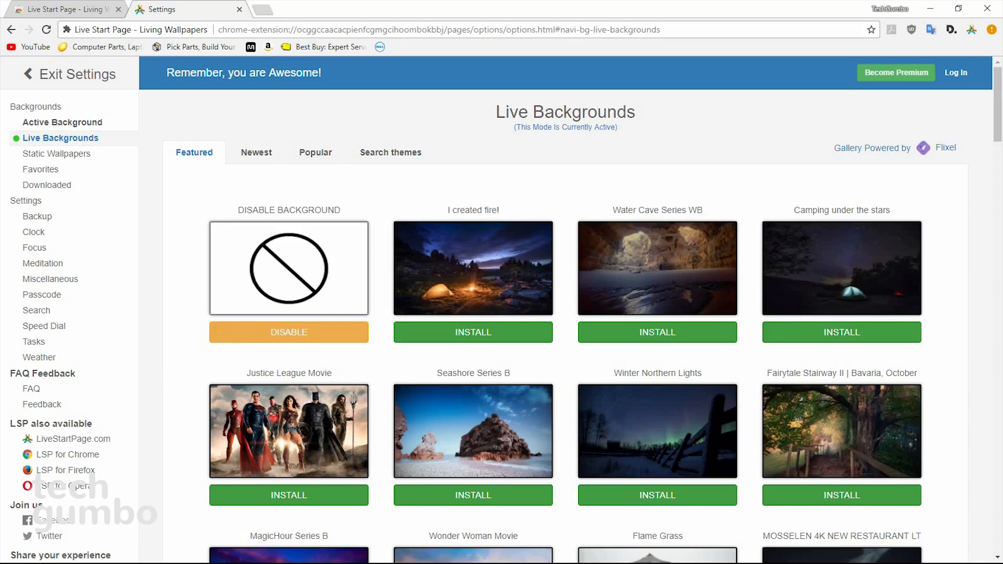
mouse_move(81, 217)
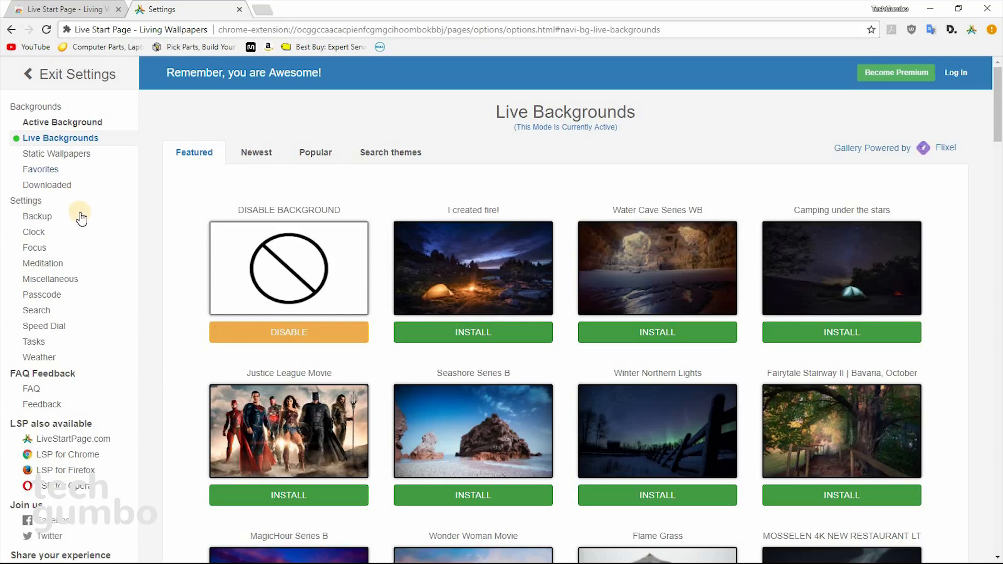
mouse_move(80, 377)
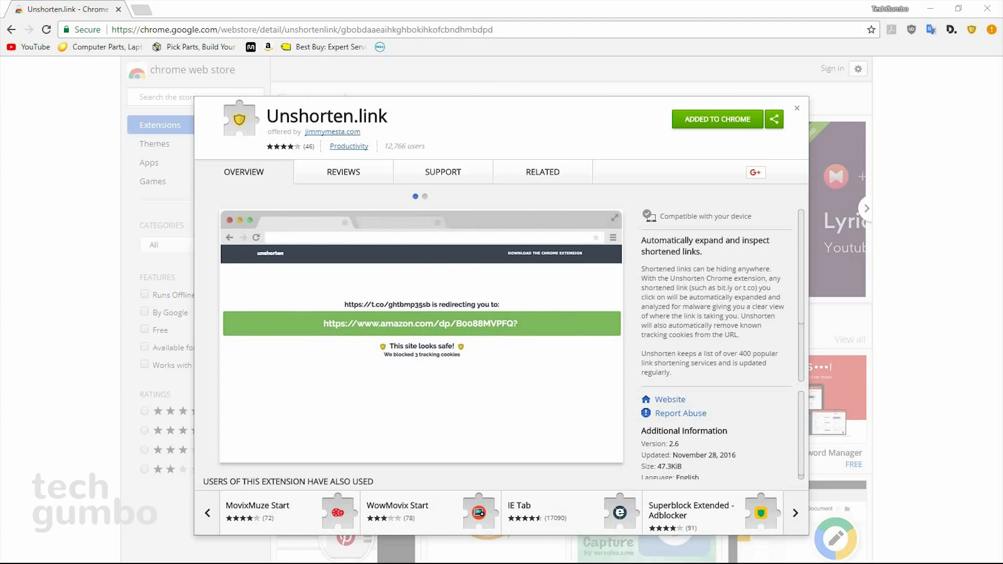
Page through the related-extensions carousel on the Unshorten.link listing
left_click(794, 512)
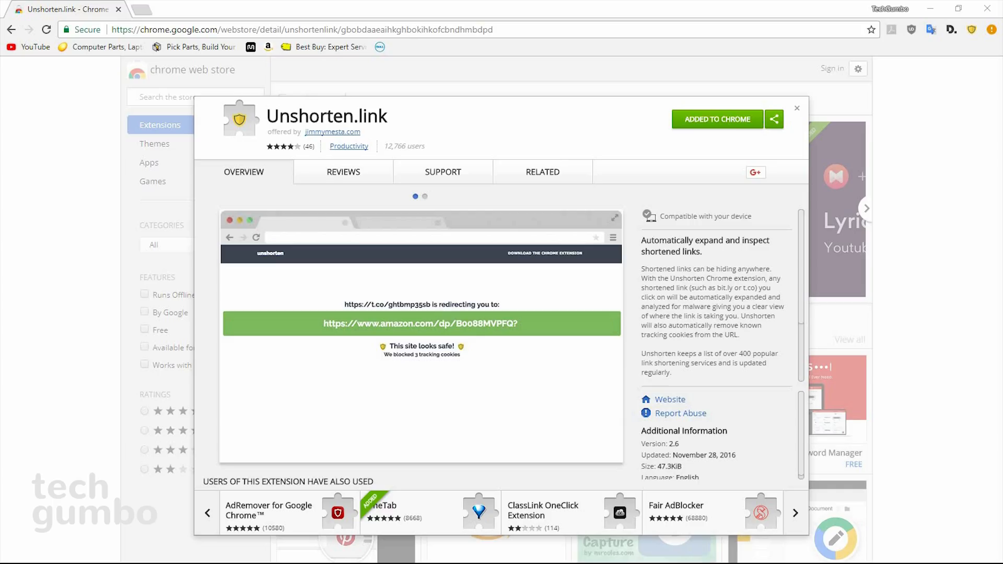
left_click(794, 512)
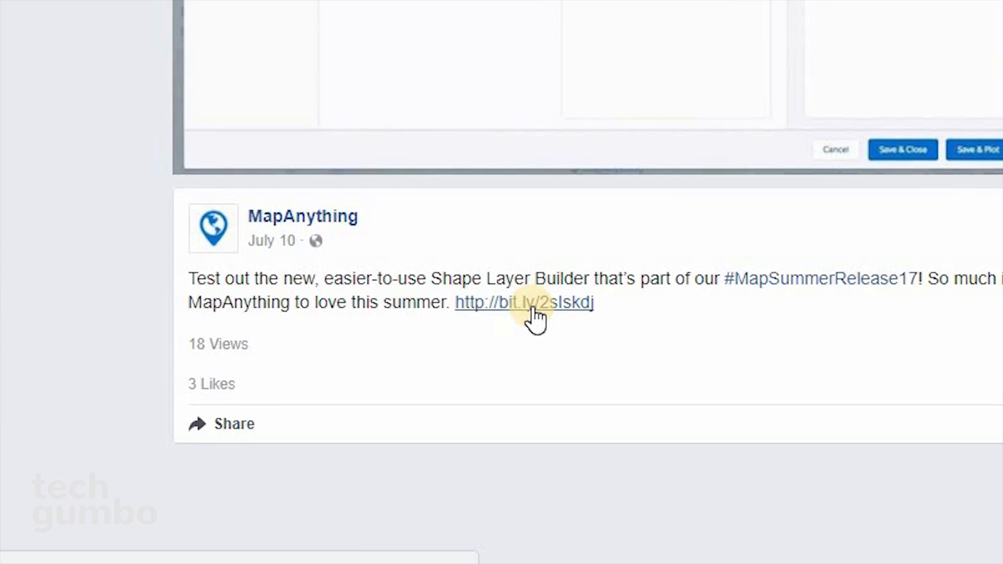
Expand the post's bit.ly link to its mapanything.com destination and continue to it
left_click(524, 302)
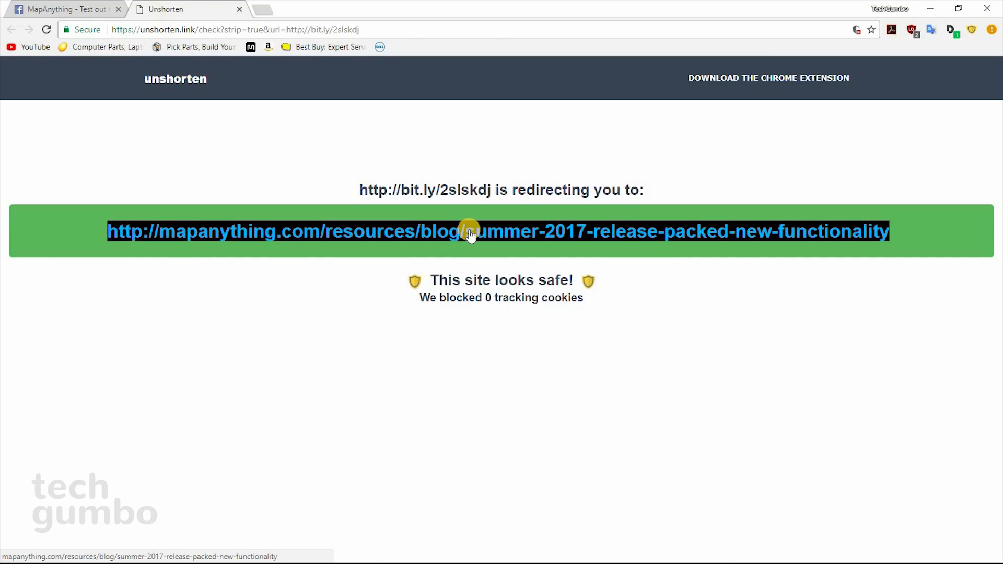
left_click(768, 79)
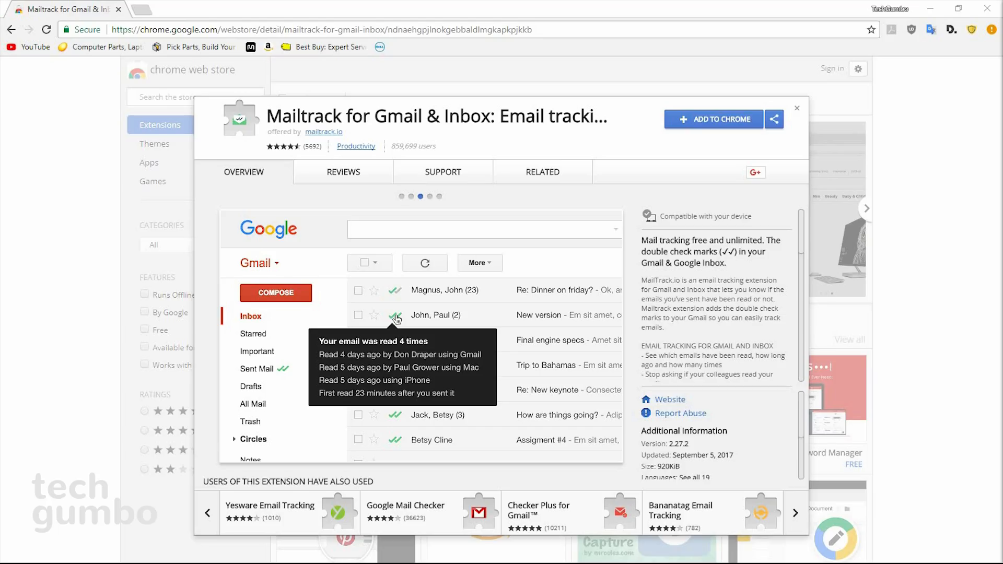
Show the Mailtrack for Gmail & Inbox listing in the Chrome Web Store
left_click(401, 197)
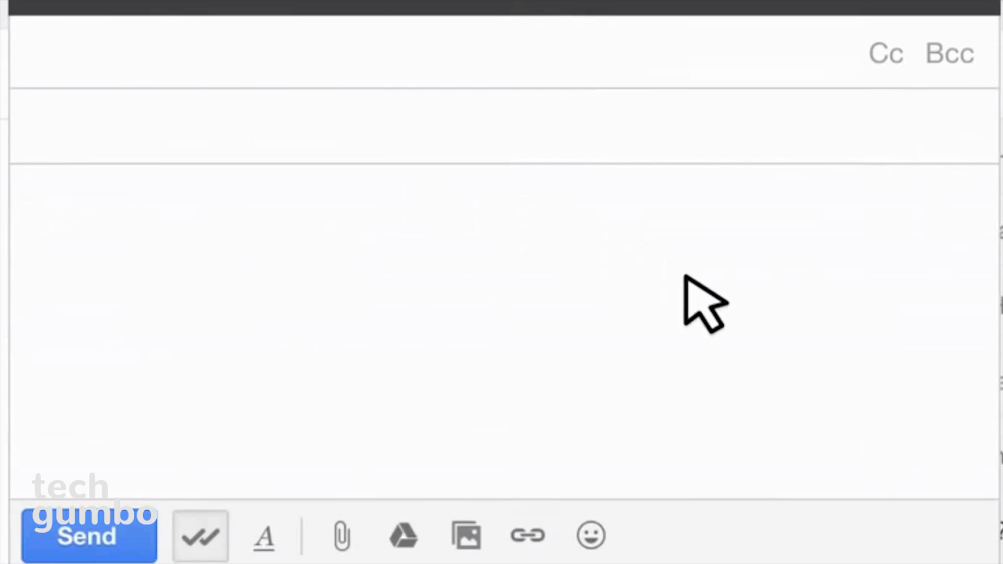
Play Mailtrack's promo video showing green double checks on sent Gmail messages
left_click(88, 536)
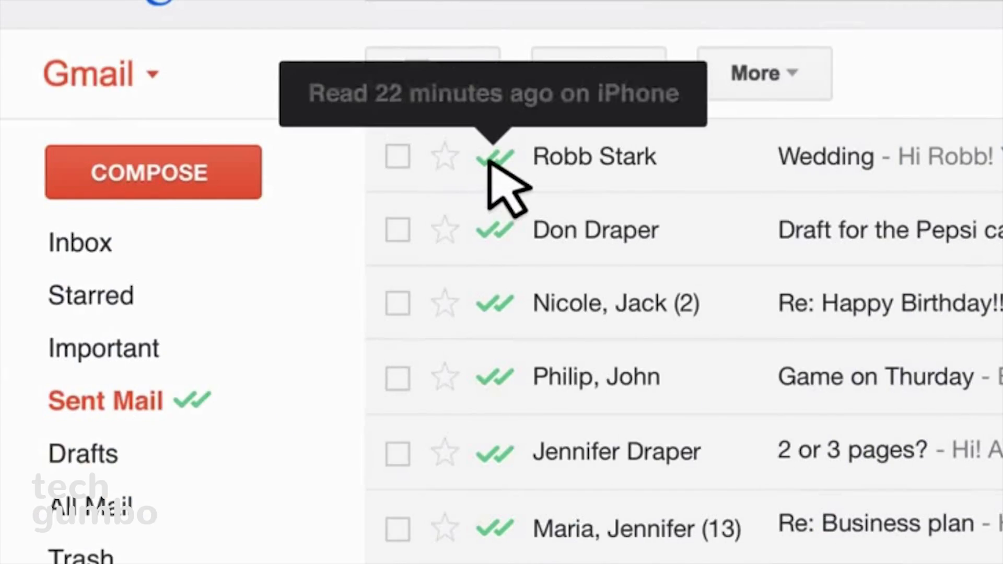
mouse_move(416, 374)
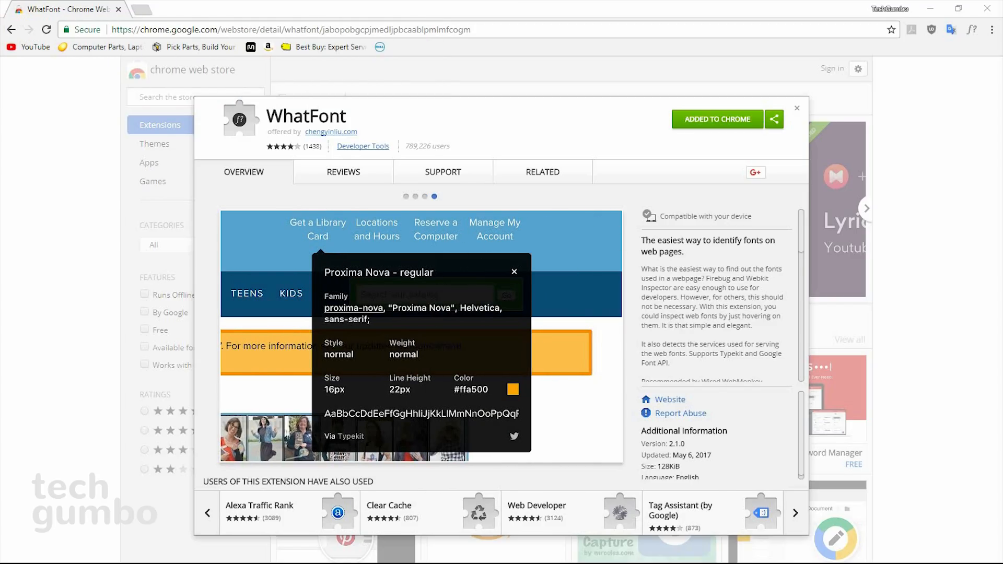
Show the WhatFont listing in the Chrome Web Store, already added to Chrome
left_click(795, 512)
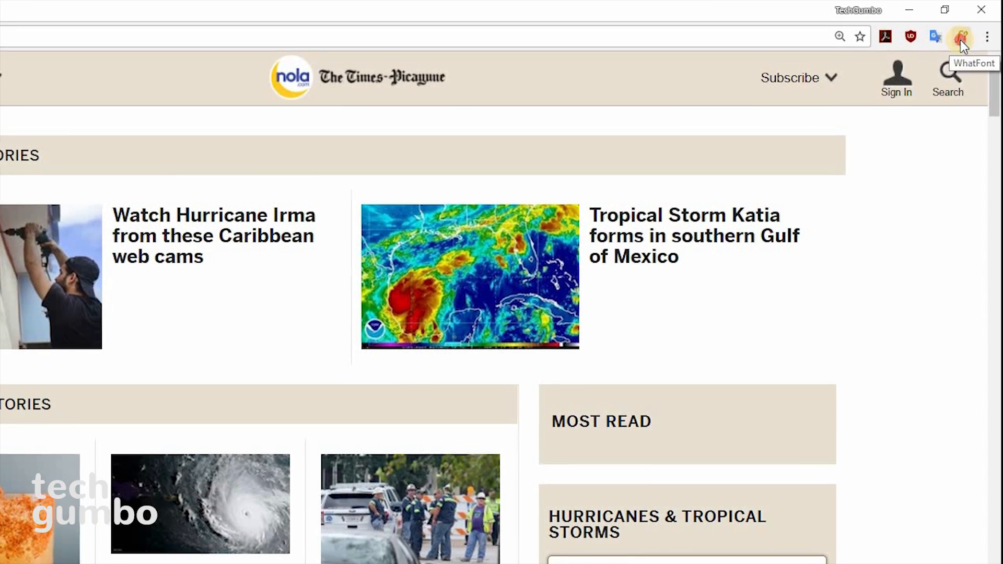
Turn on WhatFont inspection on the Times-Picayune Hurricane Irma headline (Benton Sans bold, 19px)
left_click(961, 36)
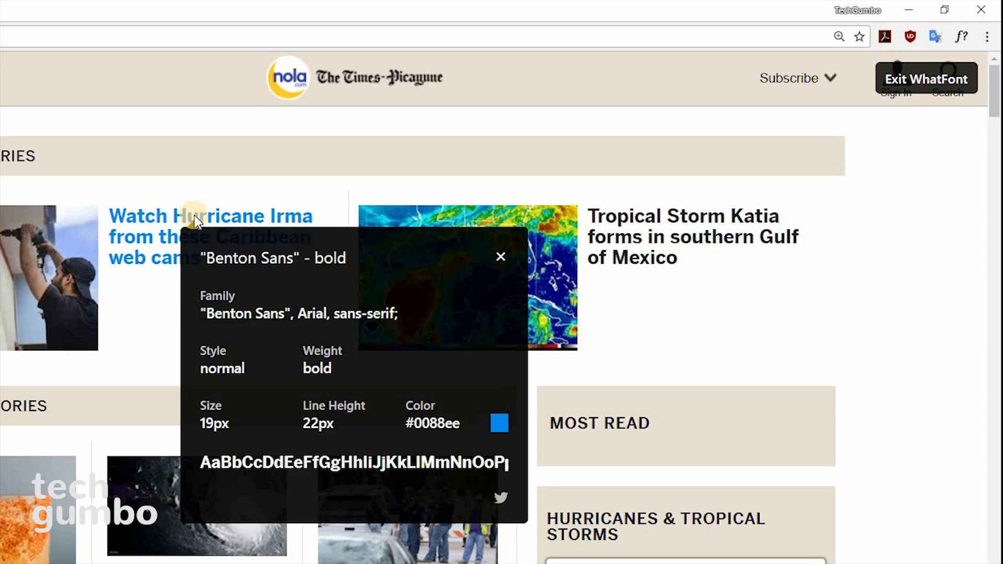
mouse_move(198, 220)
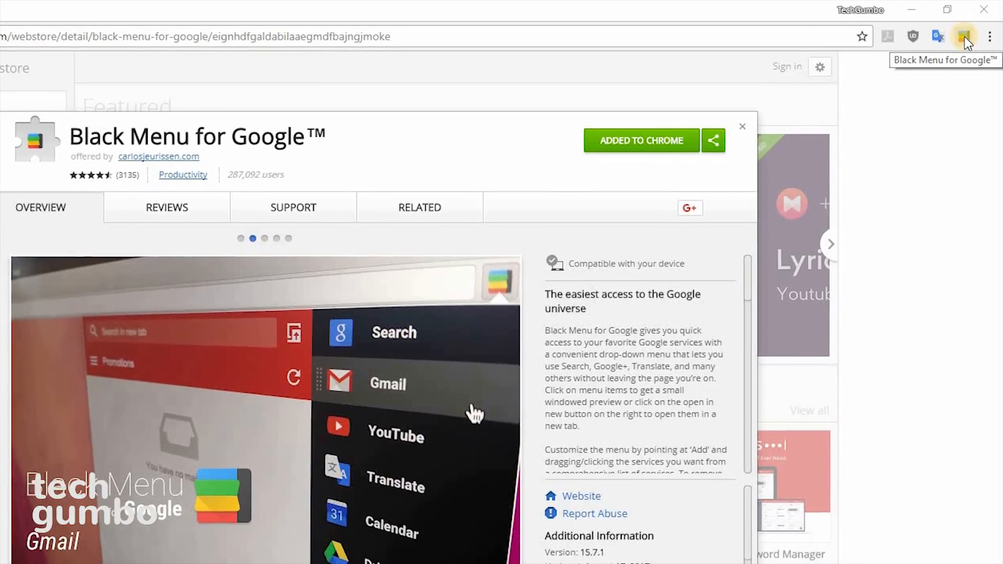
Preview YouTube inside Black Menu for Google, then open YouTube in its own tab
left_click(964, 37)
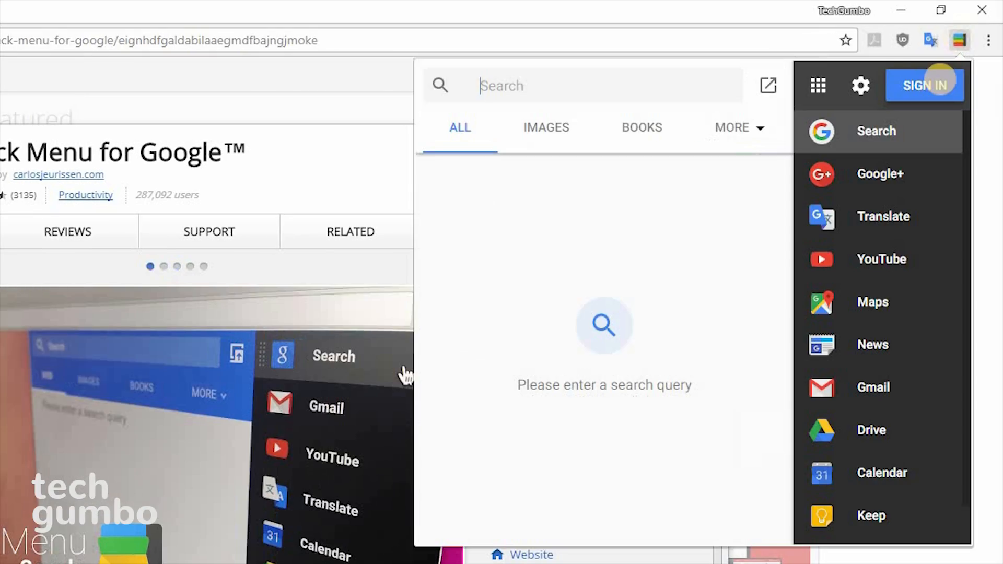
mouse_move(902, 186)
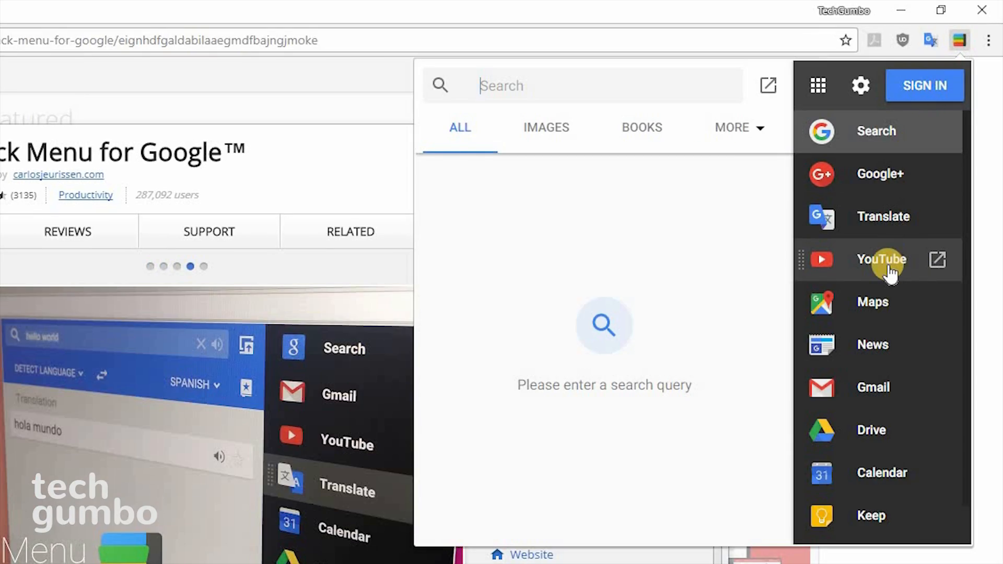
left_click(880, 259)
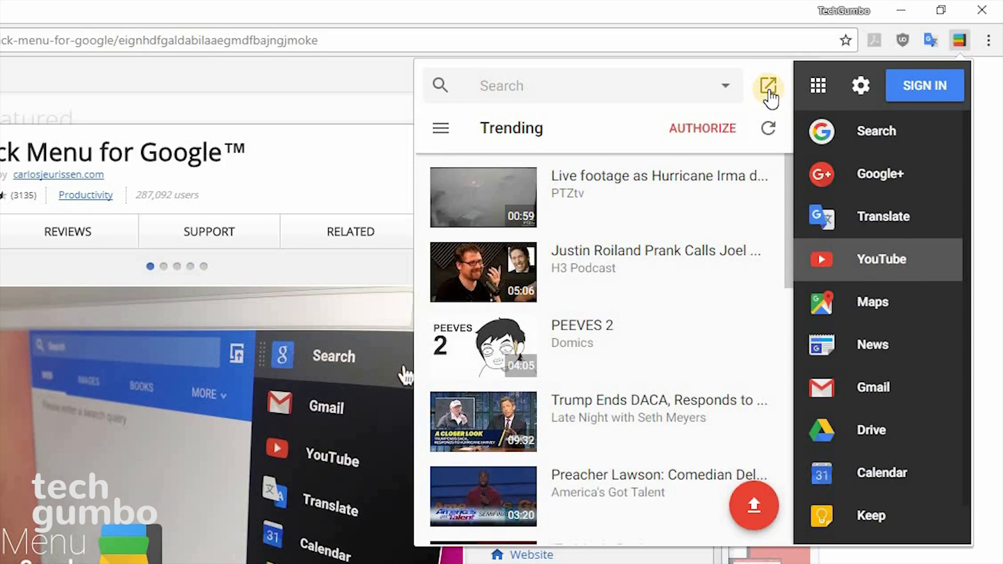
mouse_move(769, 84)
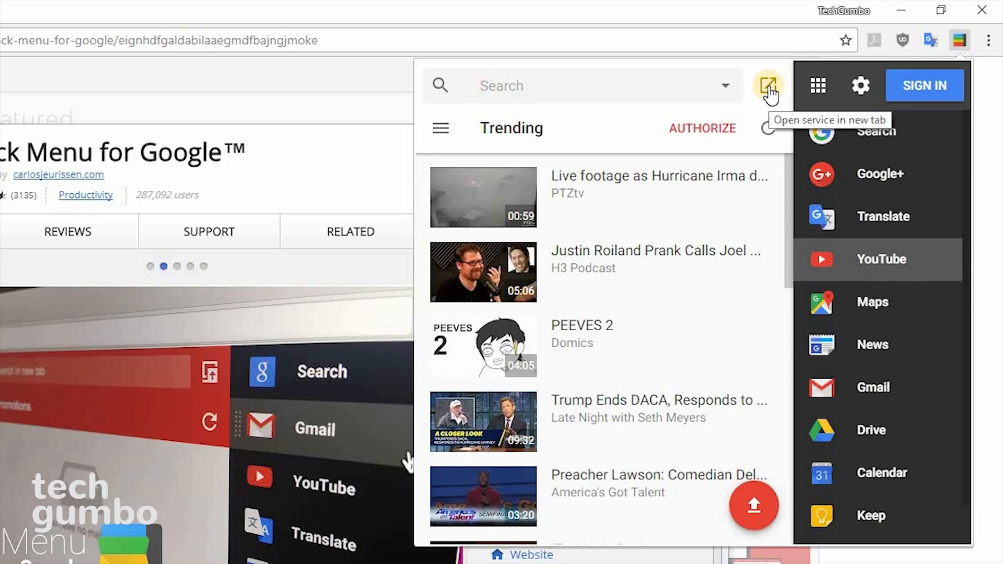
left_click(766, 84)
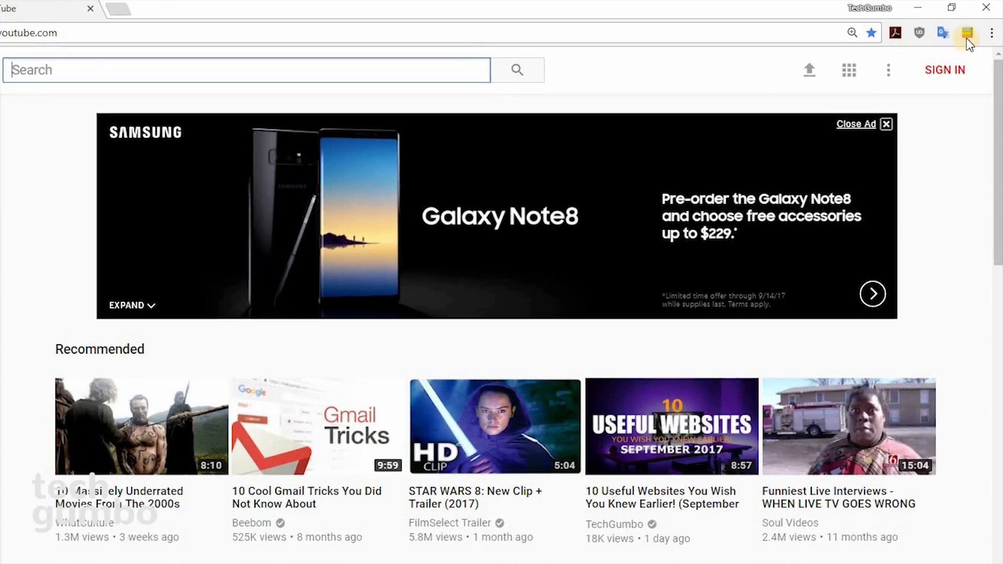
Reorder Black Menu's services and browse its catalog of addable Google services
left_click(962, 36)
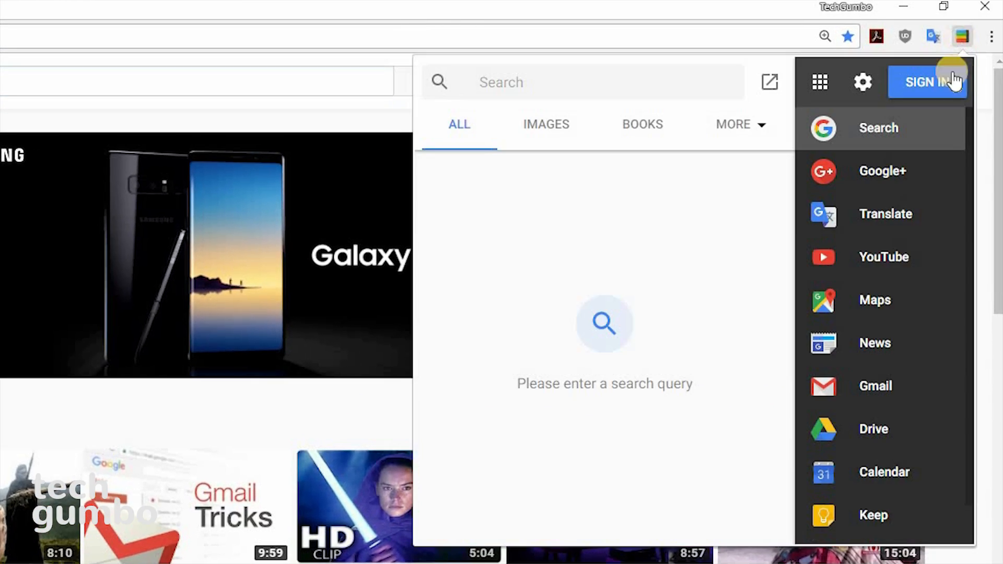
mouse_move(874, 343)
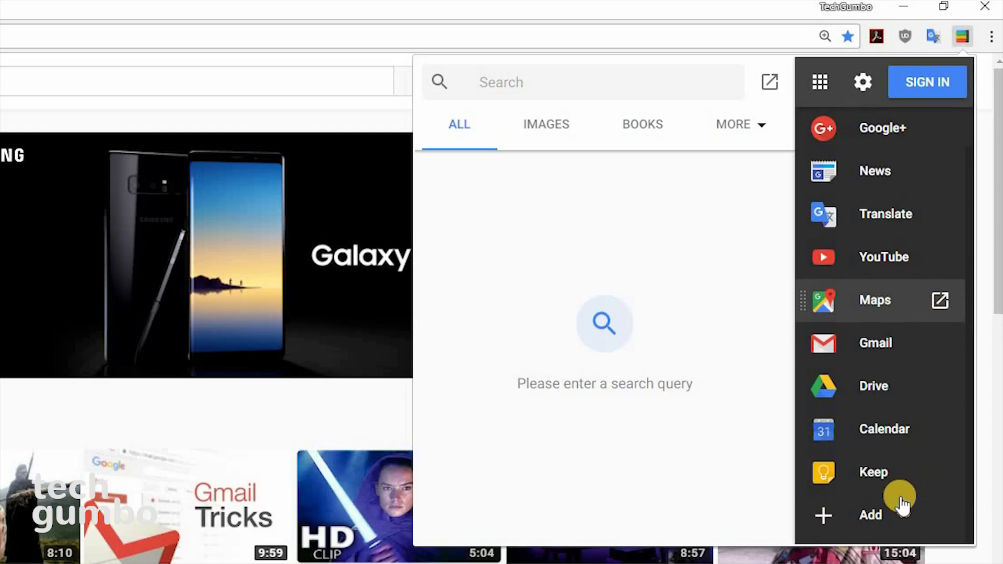
left_click(870, 515)
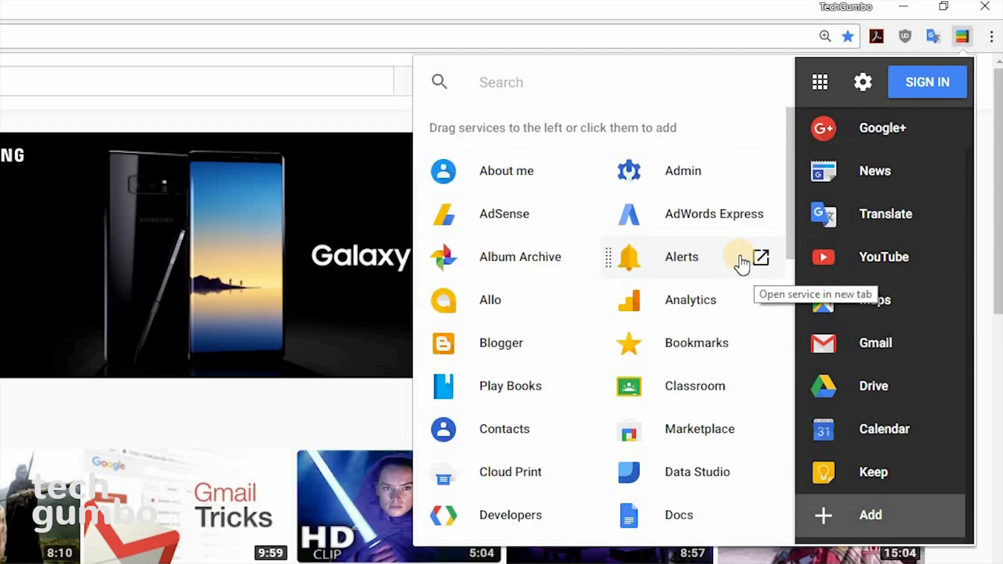
scroll("down", 3)
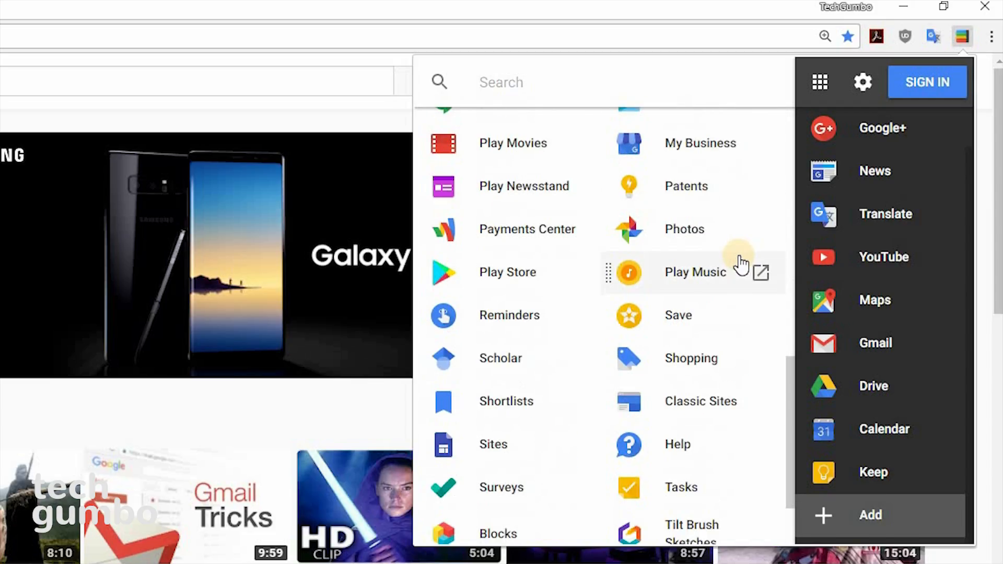
scroll("down", 3)
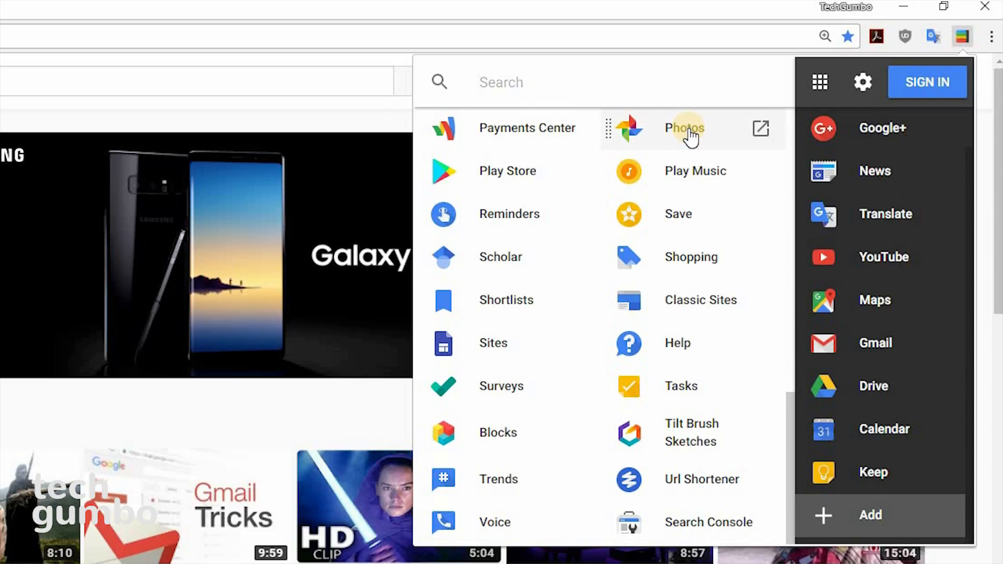